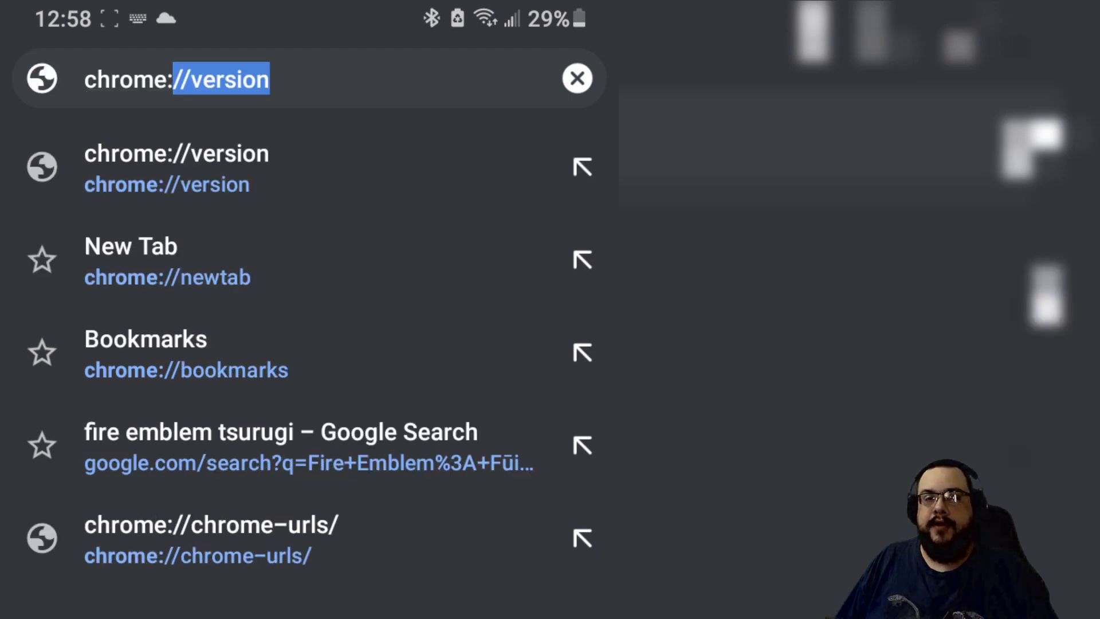
Navigate to the chrome://flags Experiments page via the address bar suggestion.
text(flags)
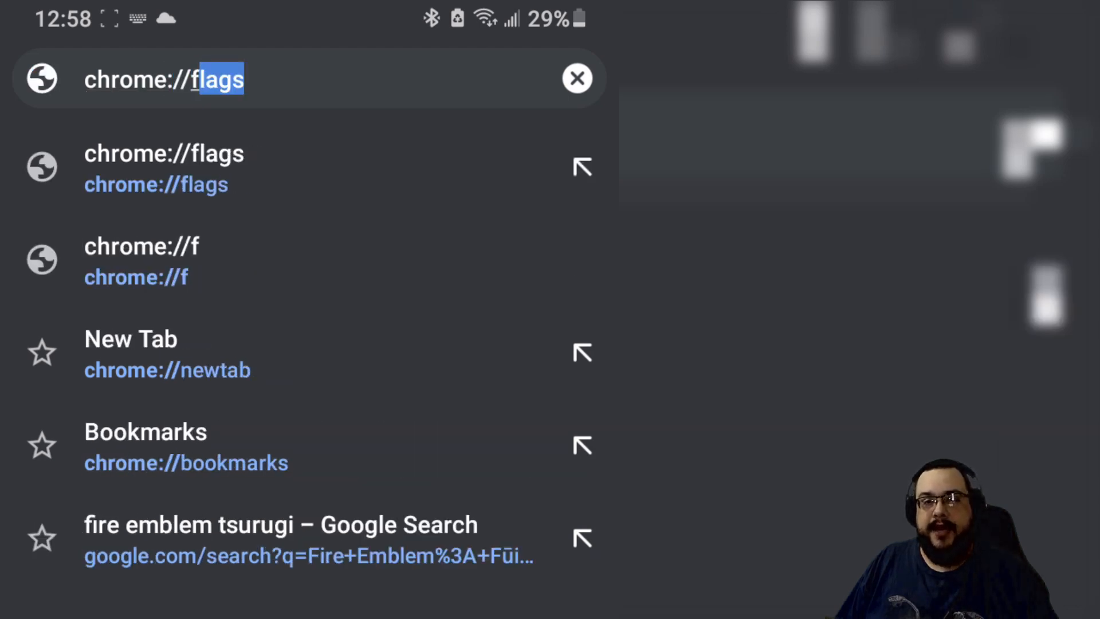
click(164, 168)
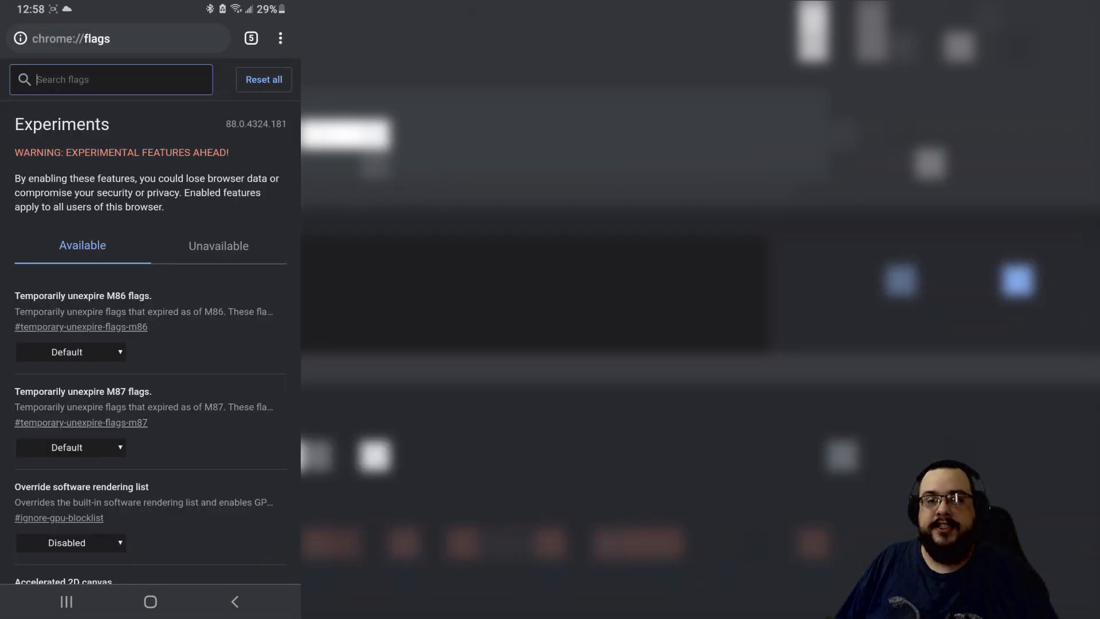
scroll(down, 3)
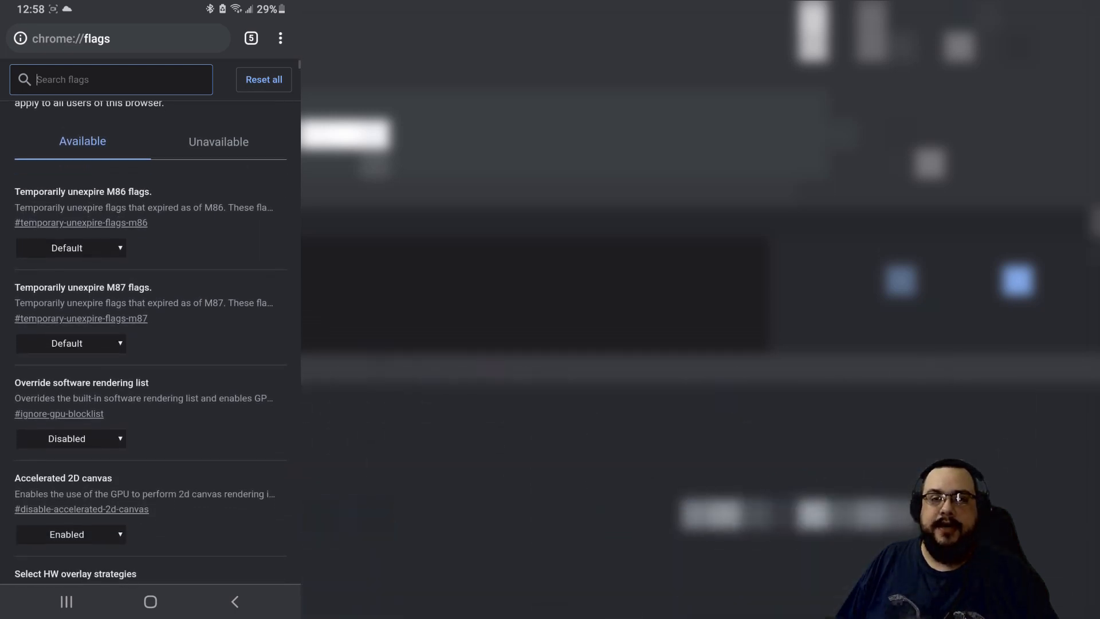
scroll(down, 3)
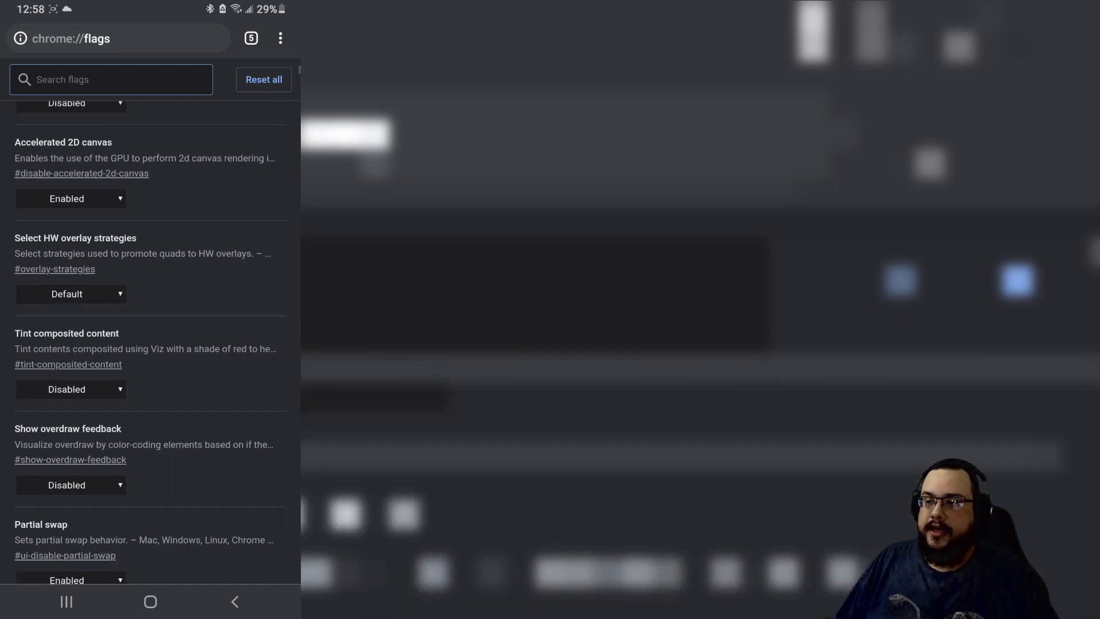
scroll(down, 3)
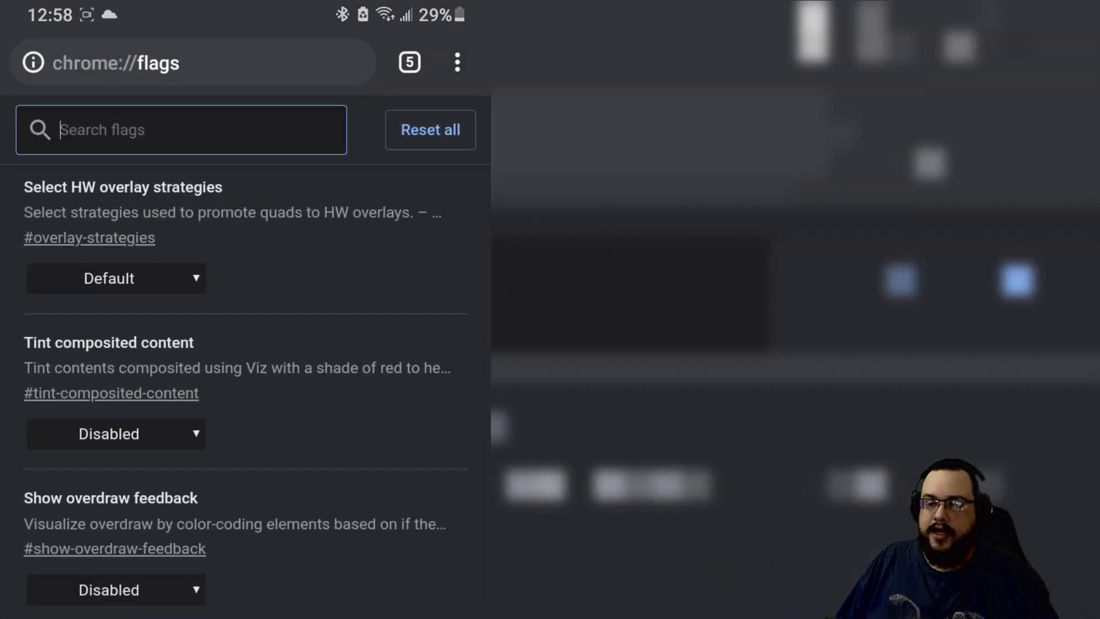
Filter the flags list by 'Ta' and bring the Tab Grid Layout flag into view.
text(Tab)
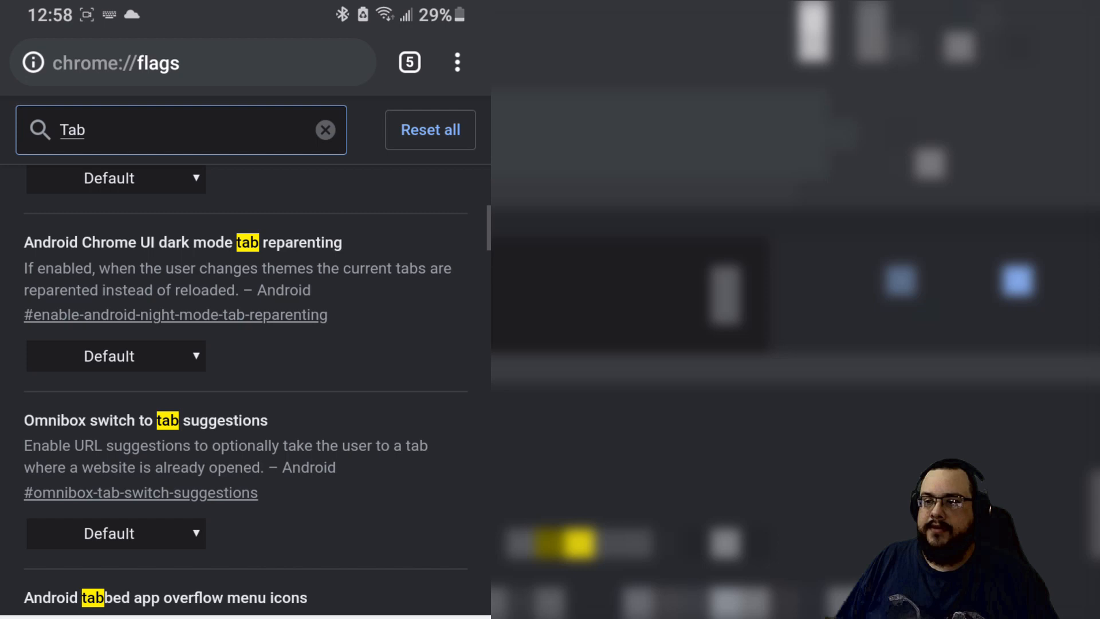
scroll(down, 3)
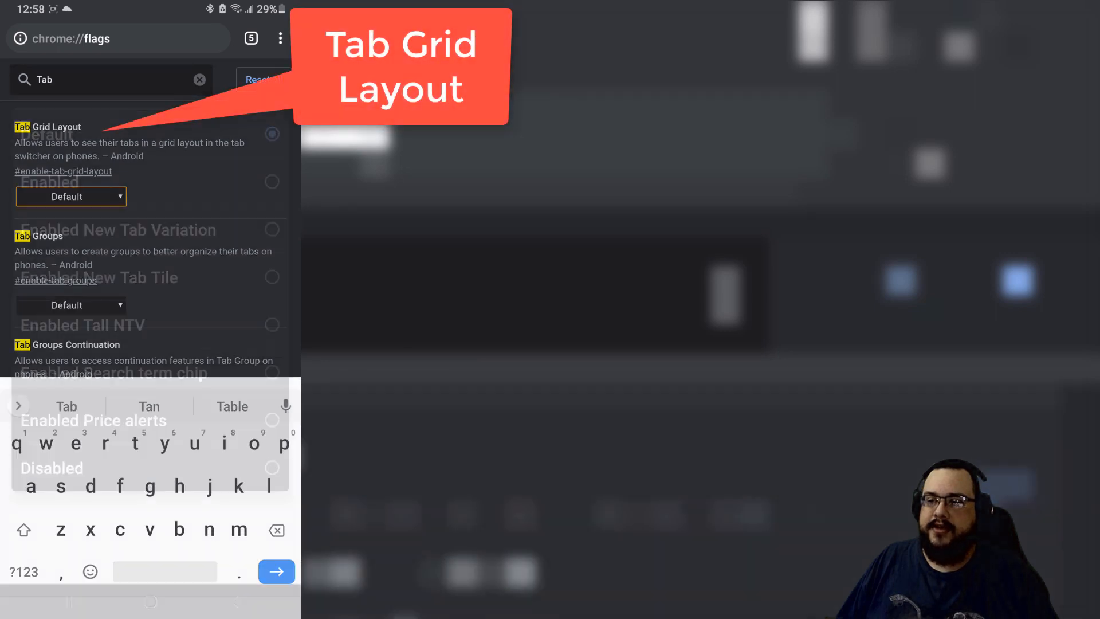
Set the Tab Grid Layout experiment to Disabled.
click(69, 196)
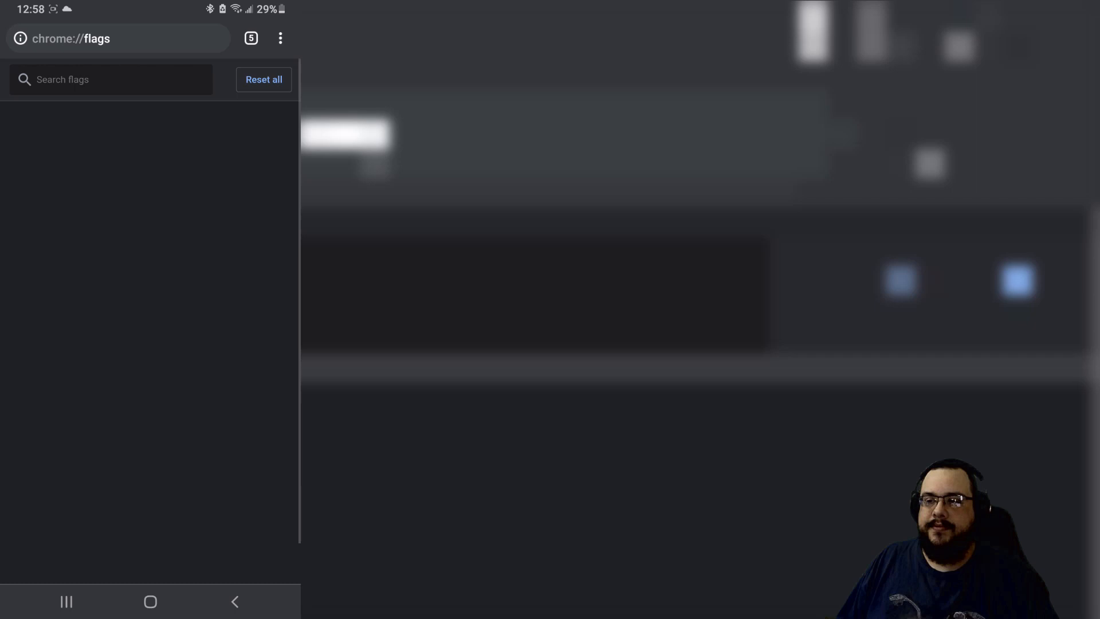
click(73, 542)
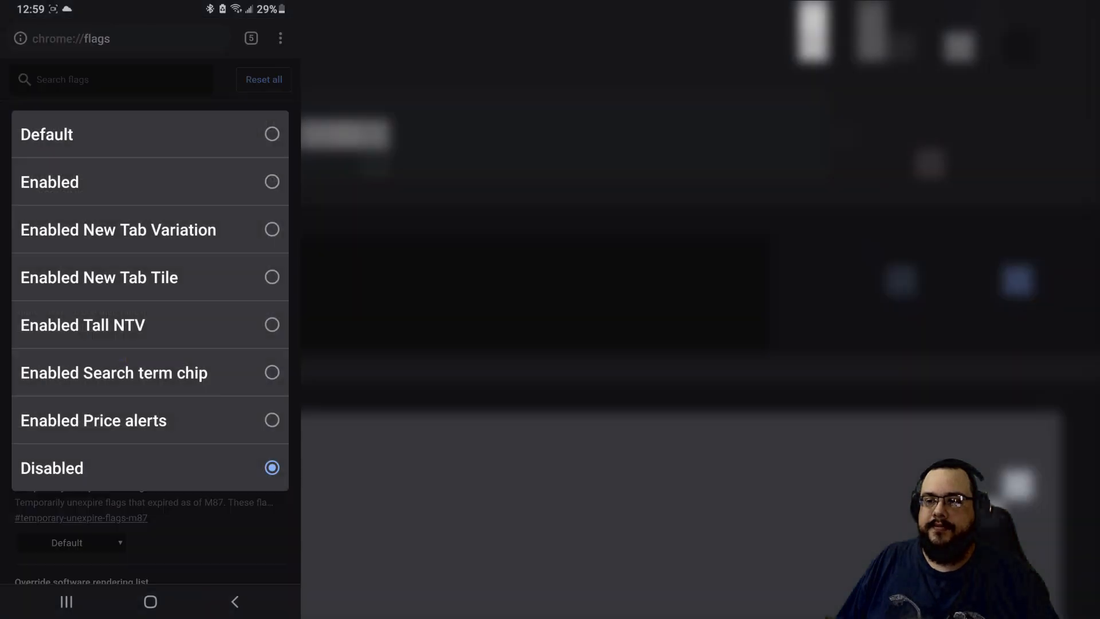